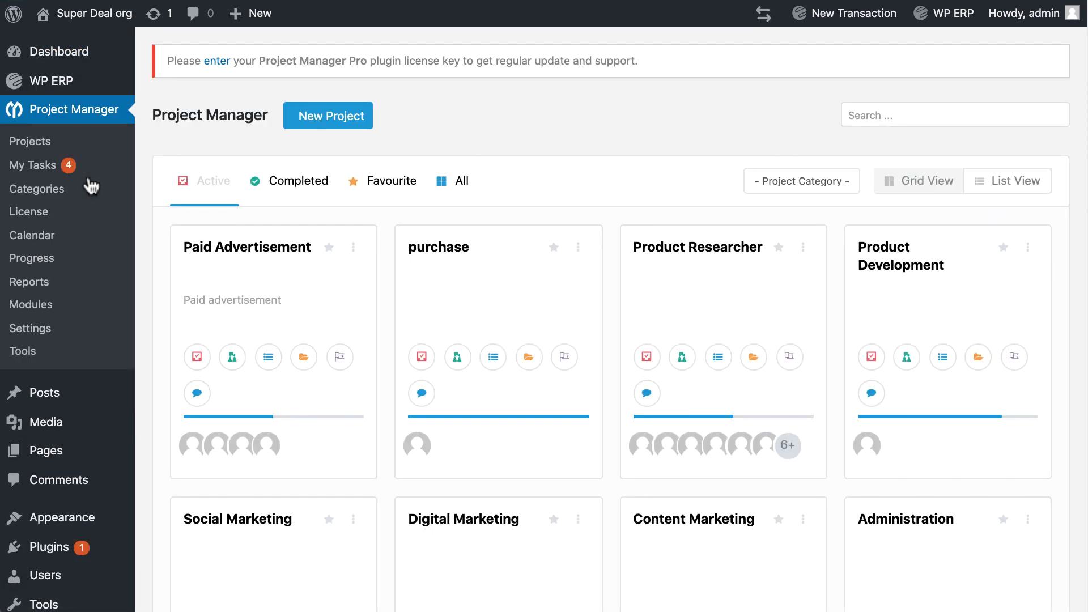
mouse_move(371, 171)
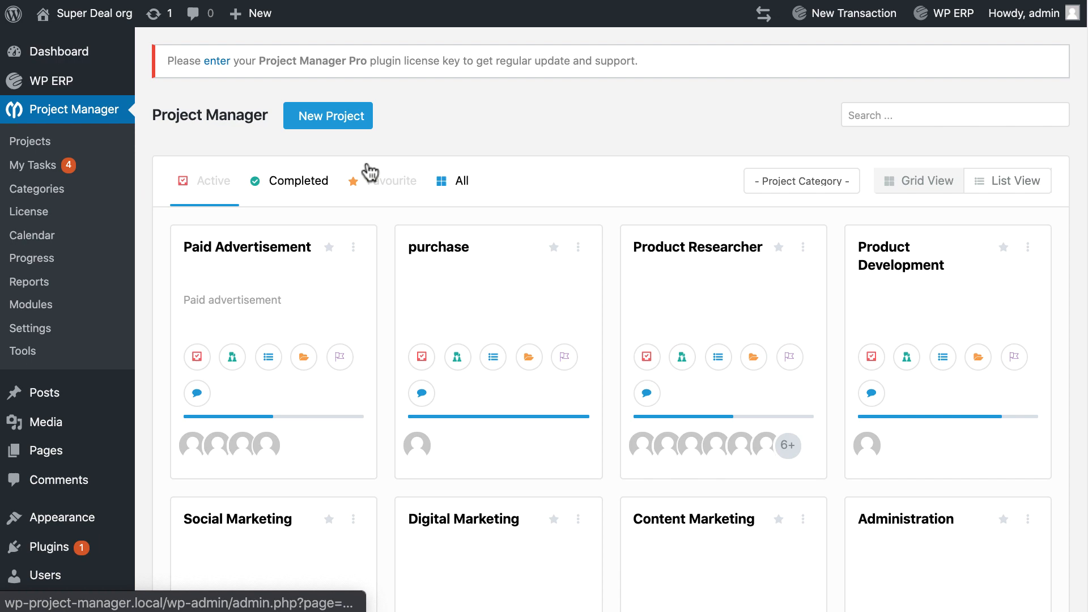
Filter the projects by Completed, which shows none, then by Favourite
scroll(down, 3)
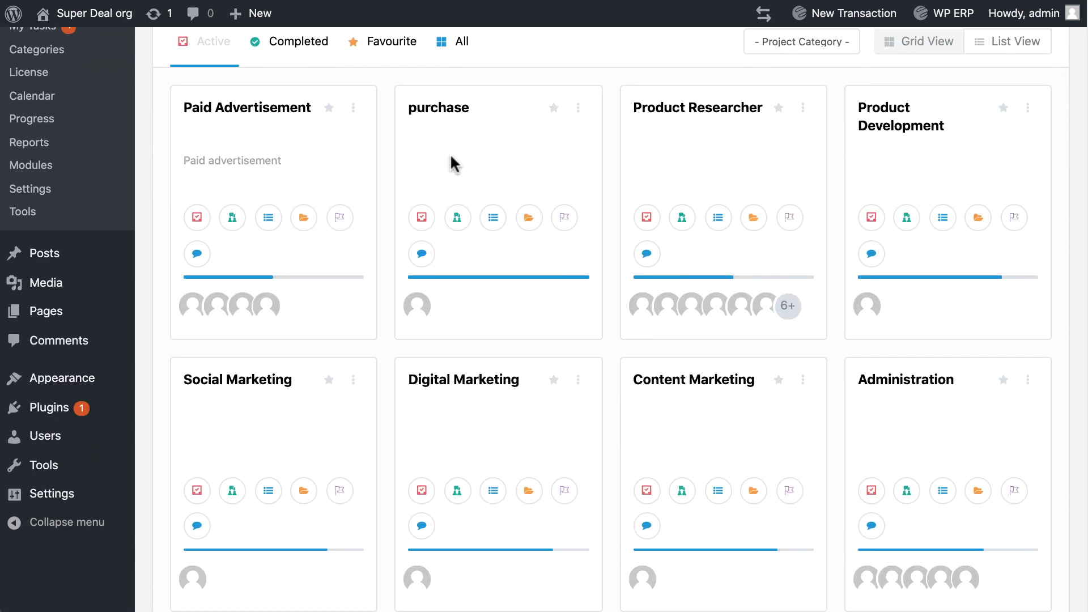
scroll(down, 3)
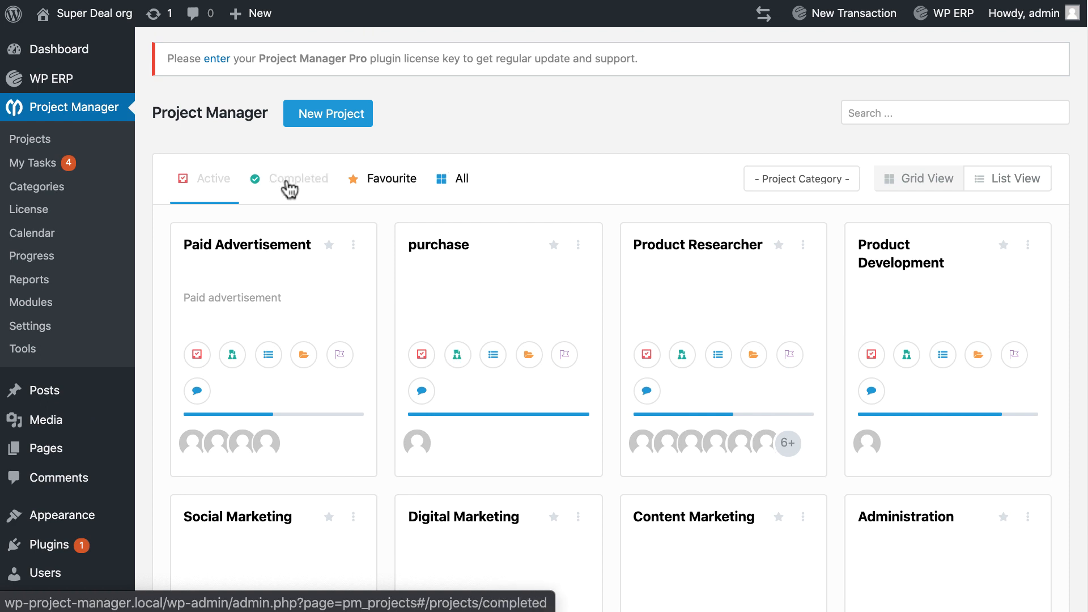
click(298, 178)
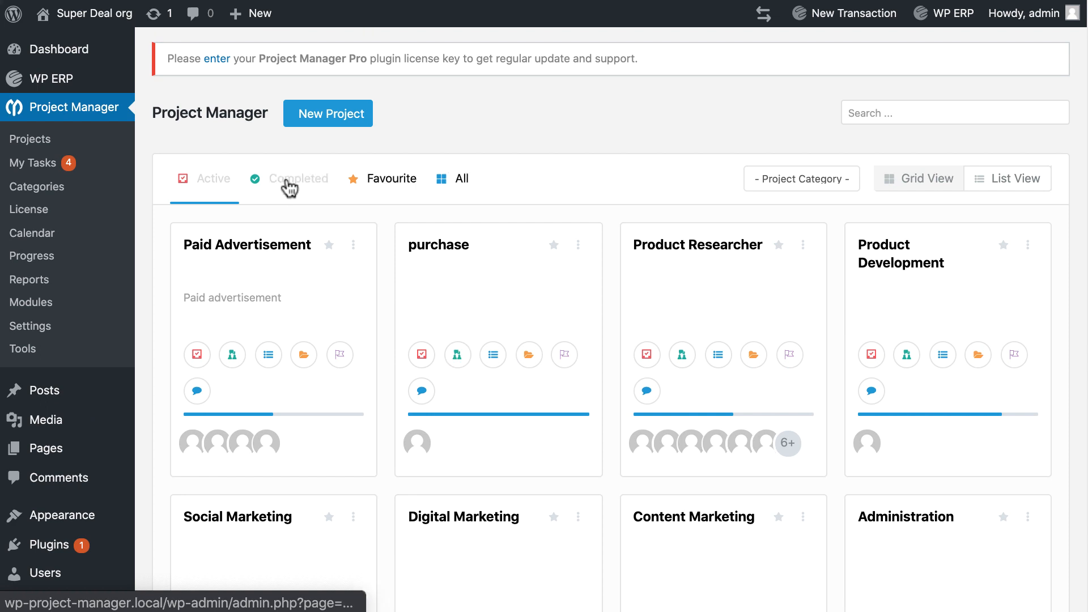
click(297, 178)
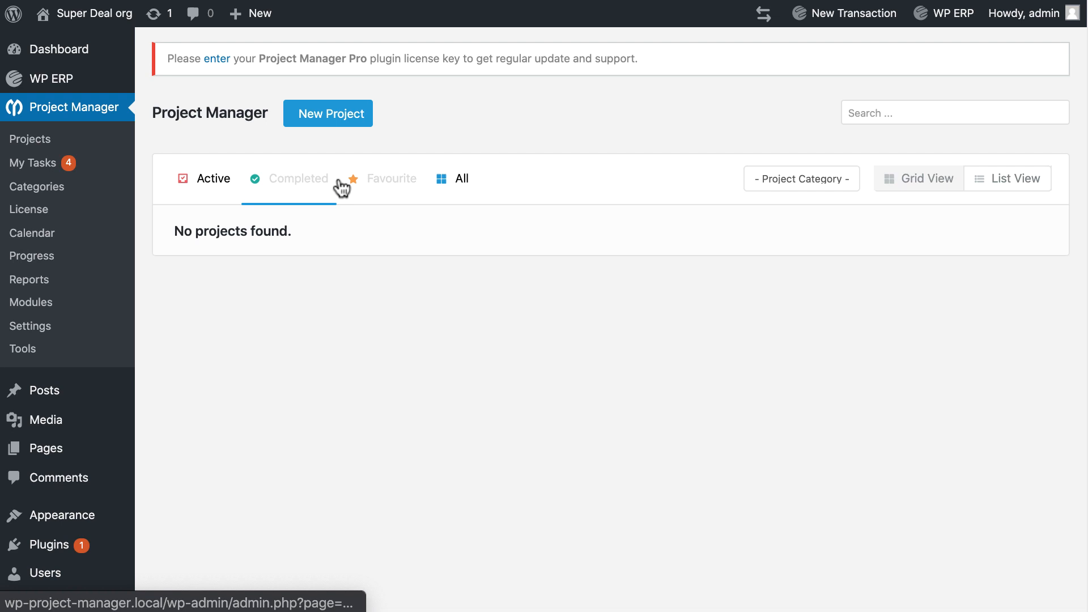
mouse_move(371, 185)
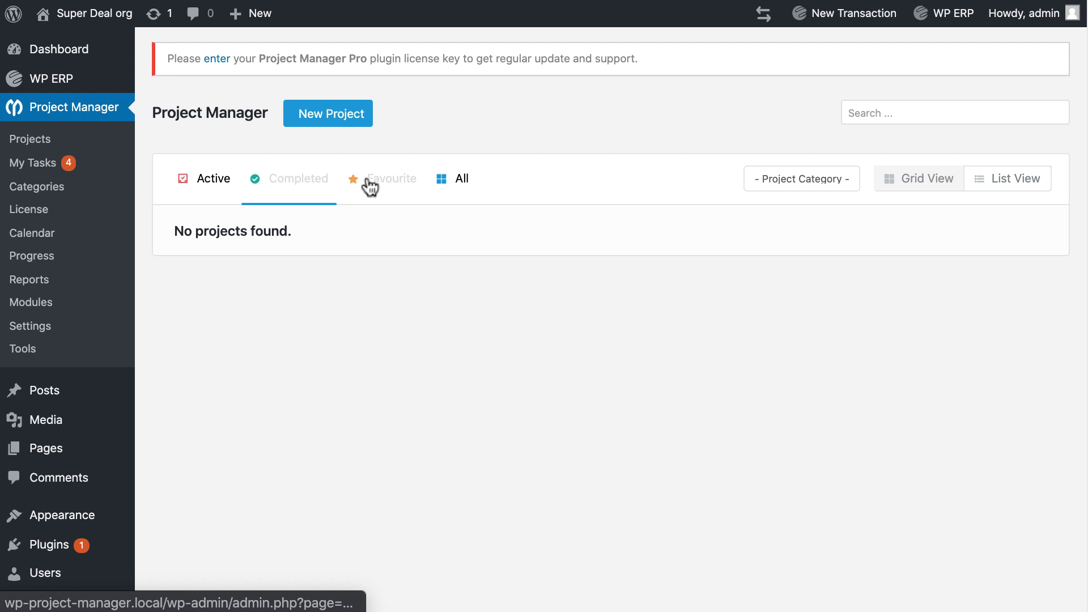
click(451, 178)
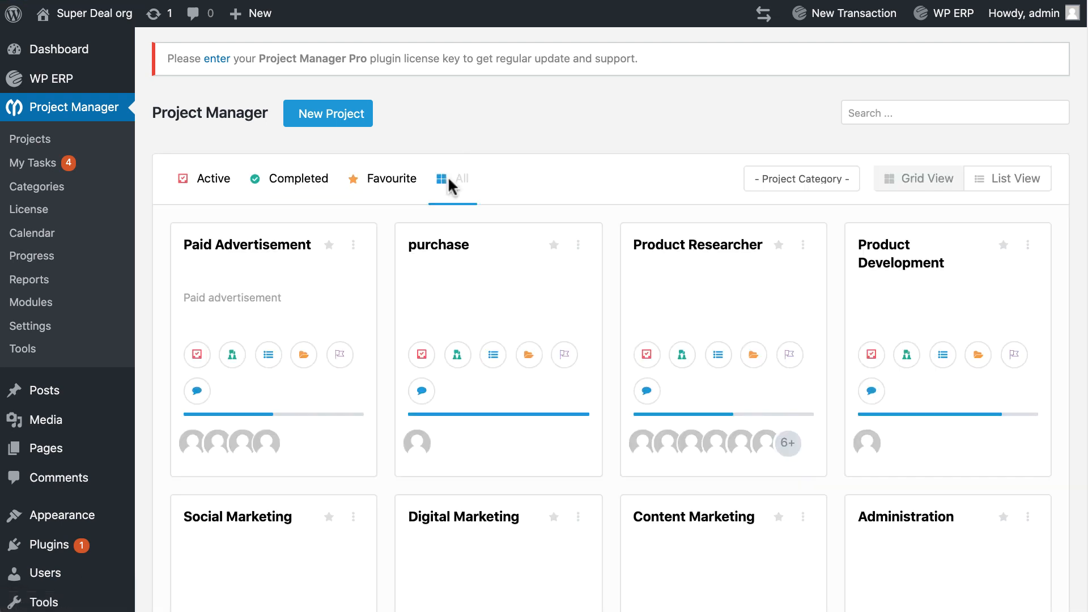
Show all projects, try List View, then return to Grid View cards
click(800, 179)
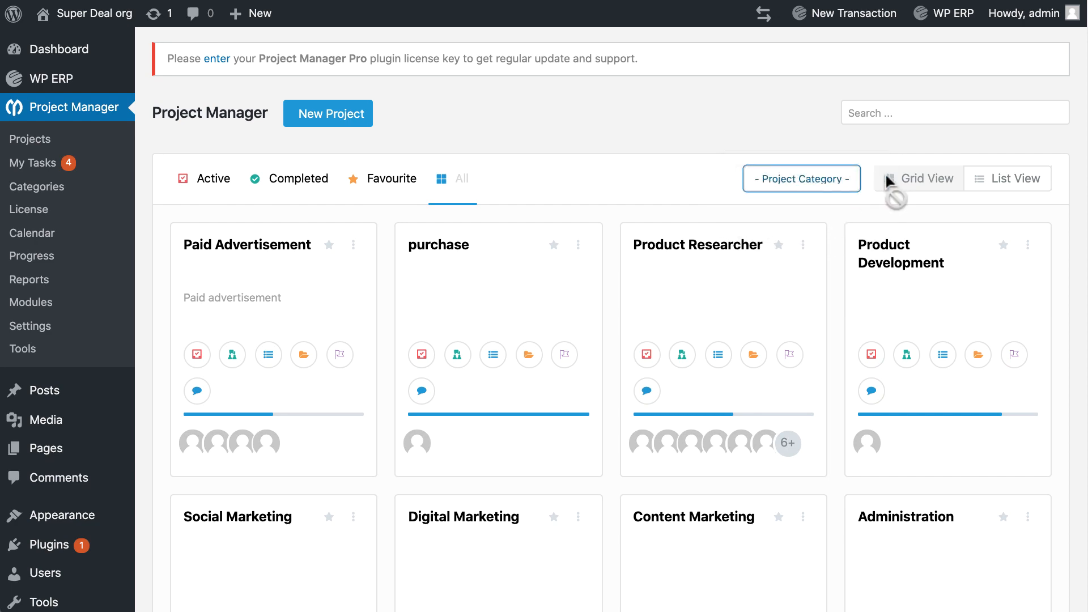
click(1008, 178)
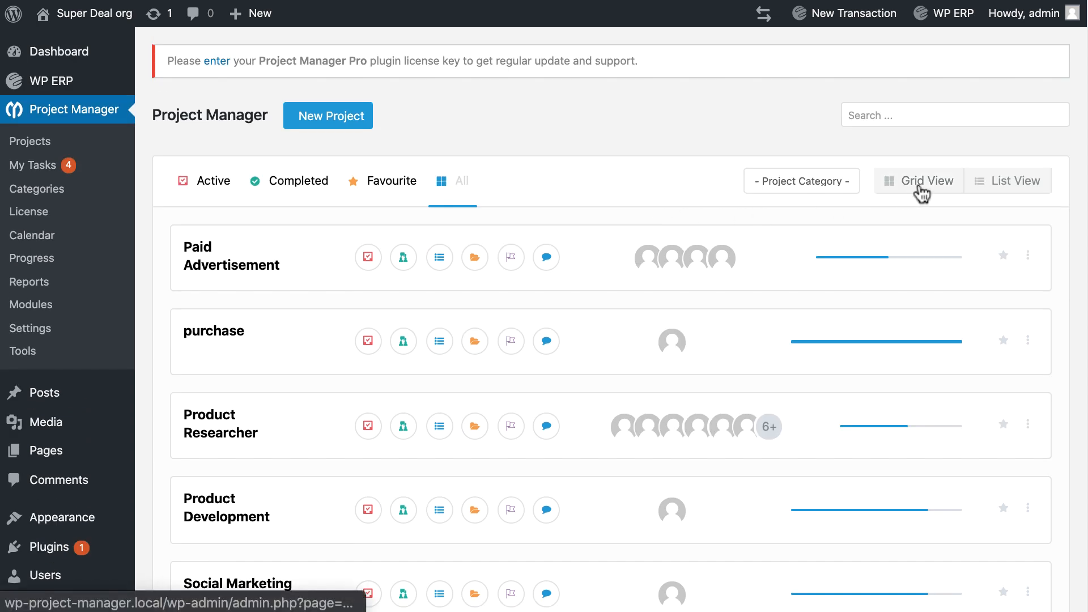
click(927, 181)
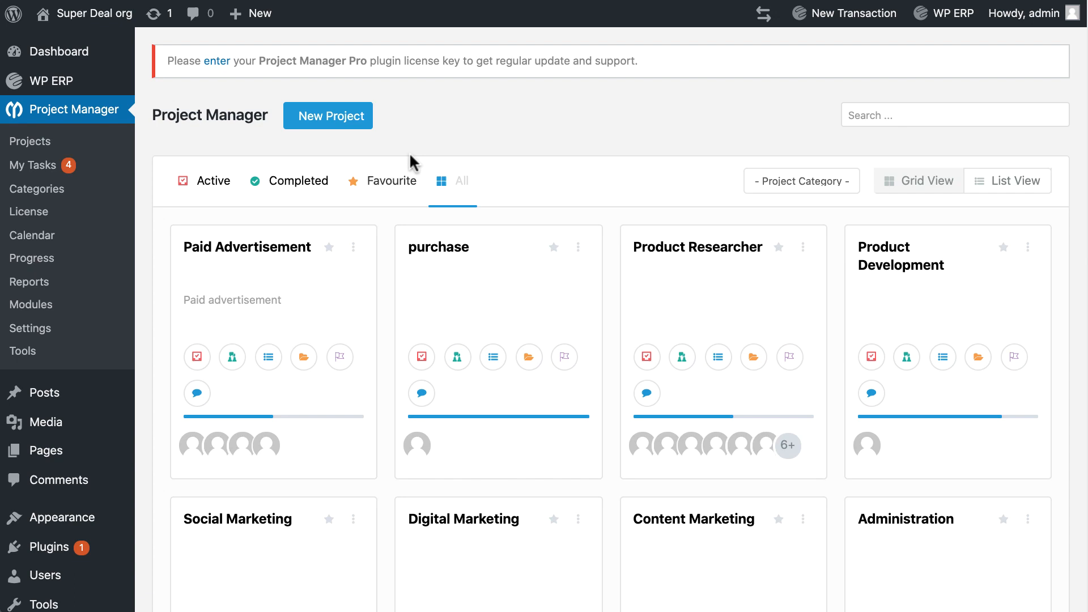
Start a new 'Video Marketing' project in category Marketing, describing a social-reach video post
click(328, 115)
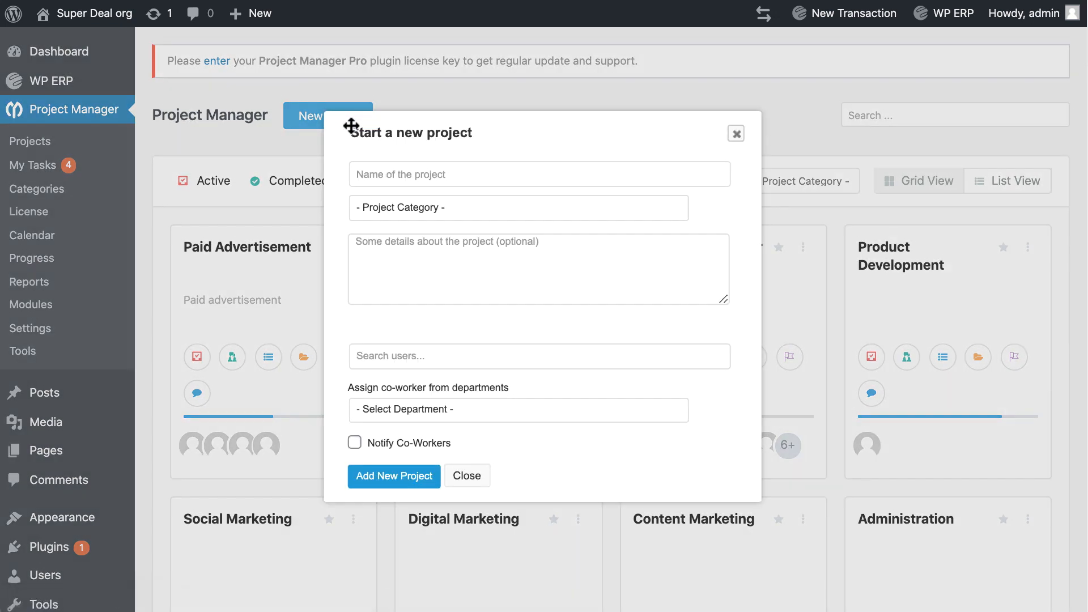
text(Video)
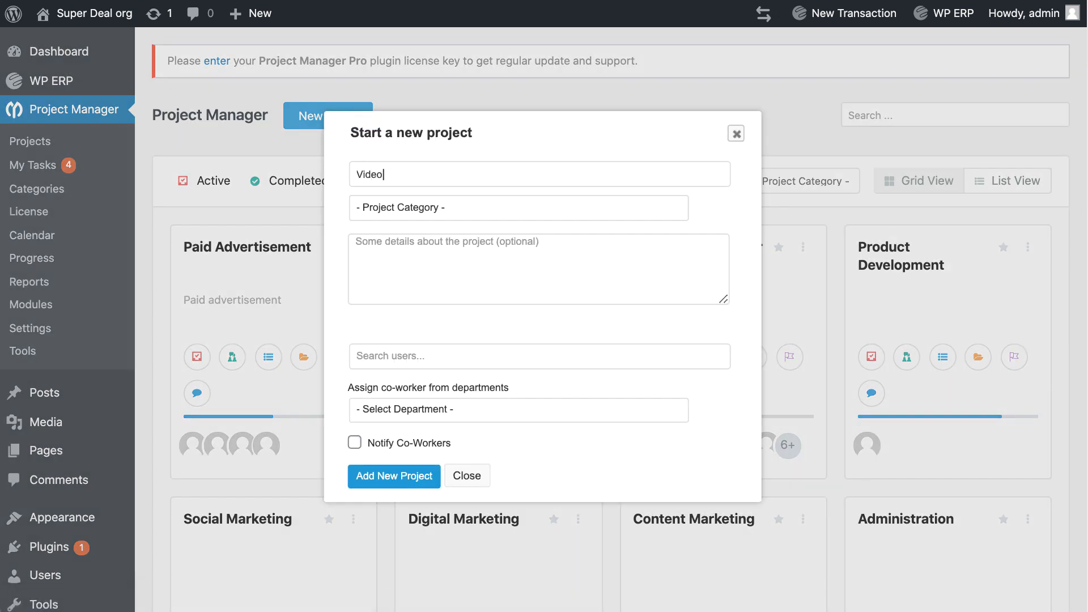
click(518, 207)
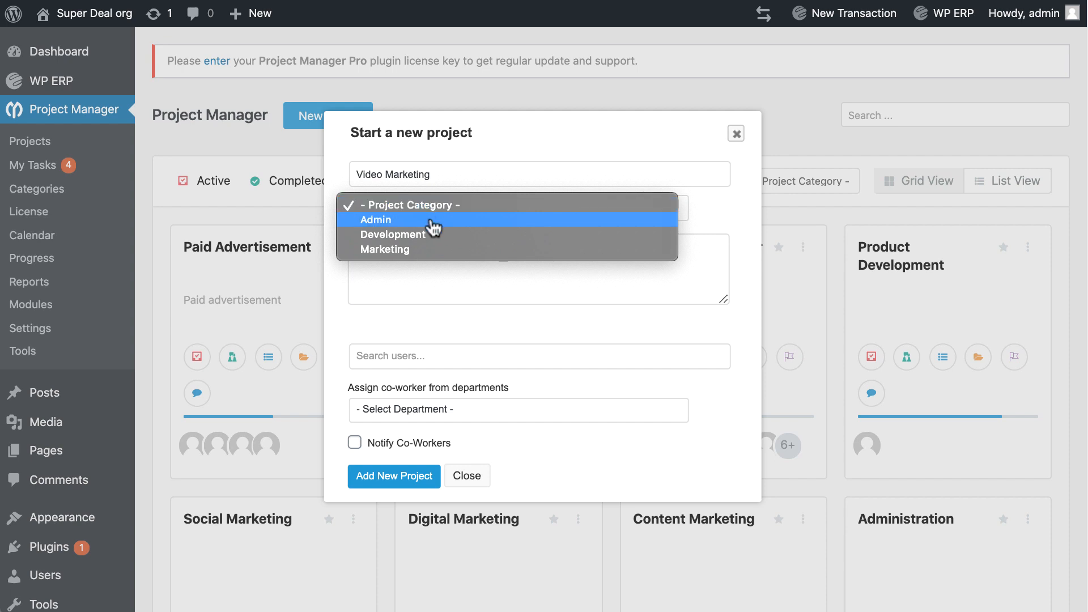
click(385, 249)
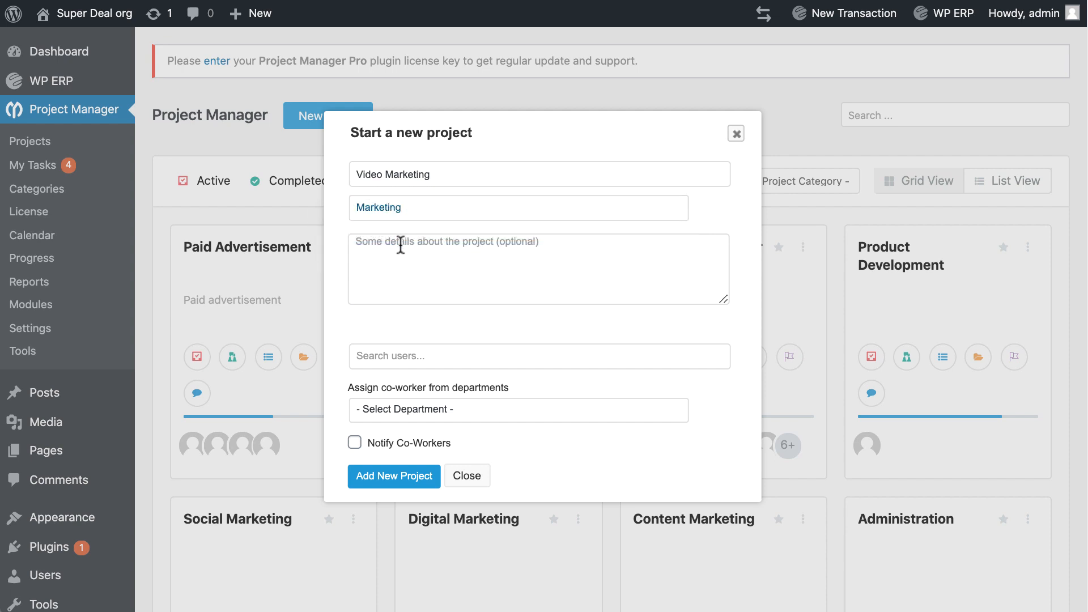
text(only)
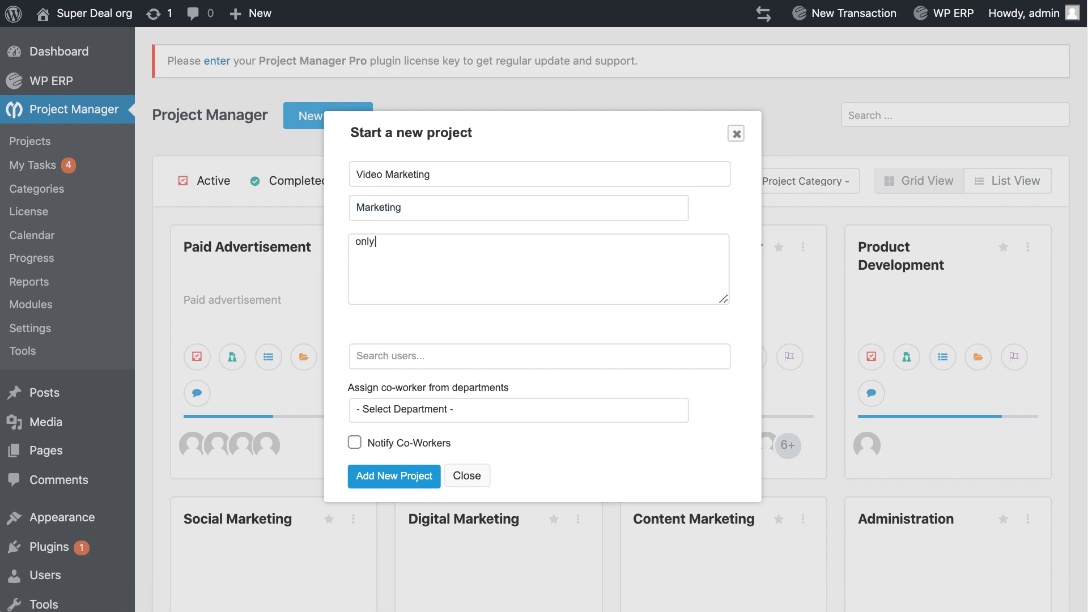
text(video post for social reach.)
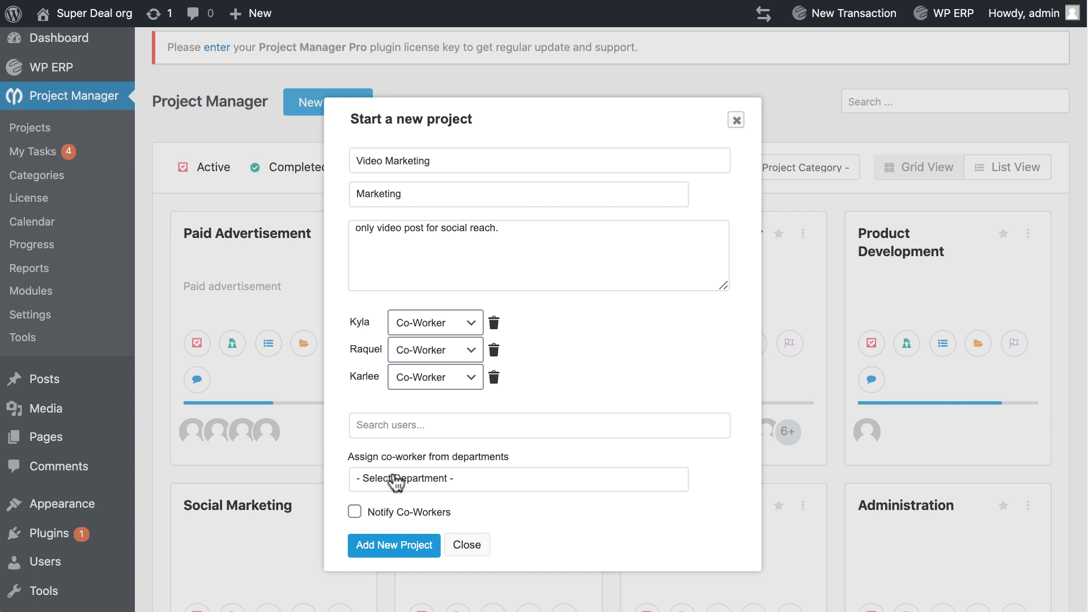
Assign three Marketing co-workers with notifications, create the project, and open My Tasks
click(517, 478)
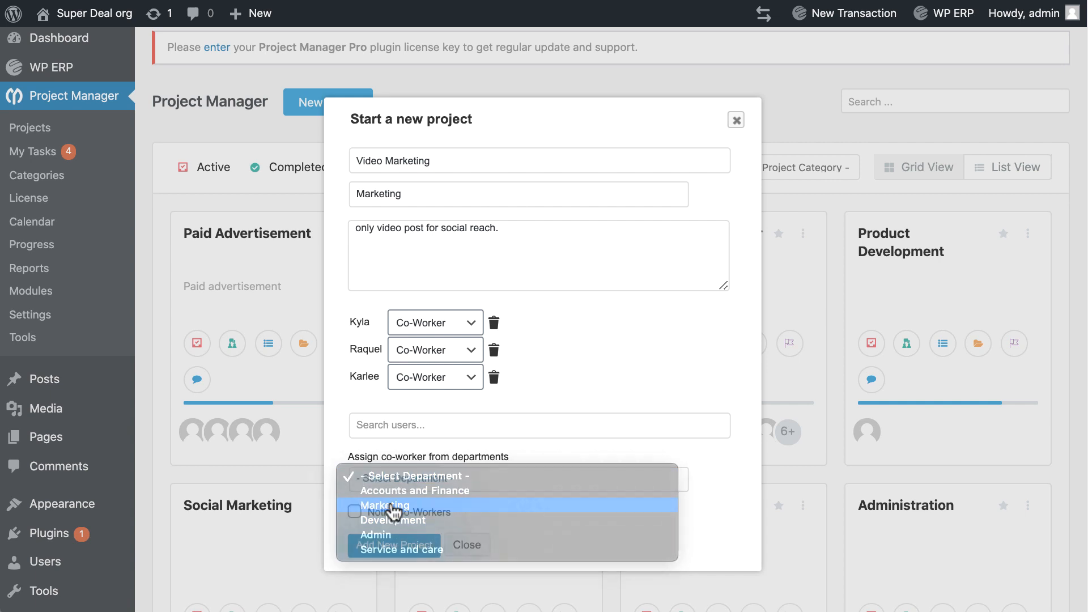
click(386, 505)
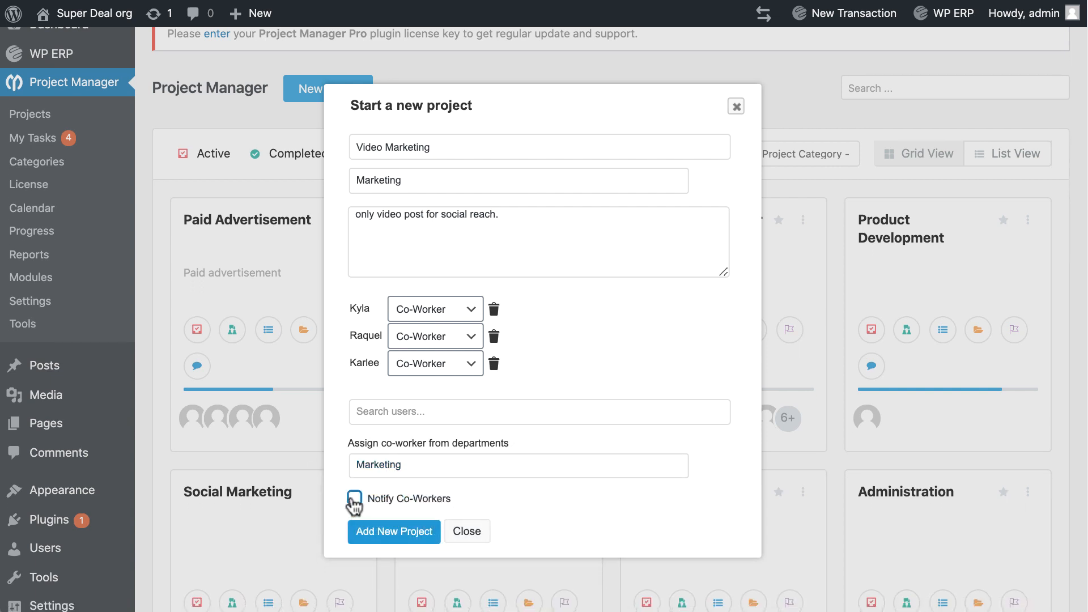
click(356, 494)
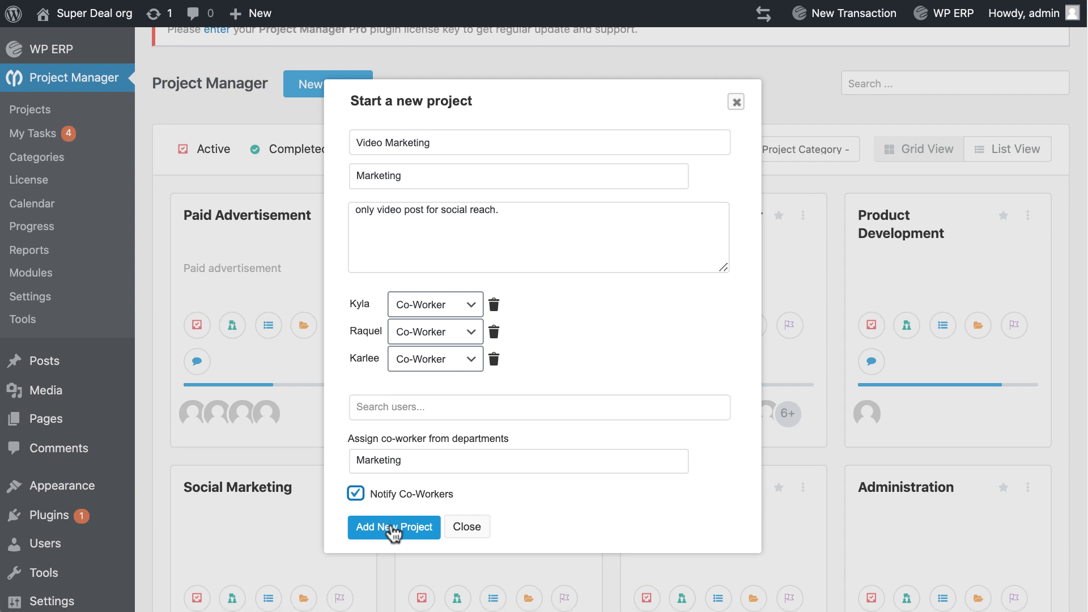
click(394, 527)
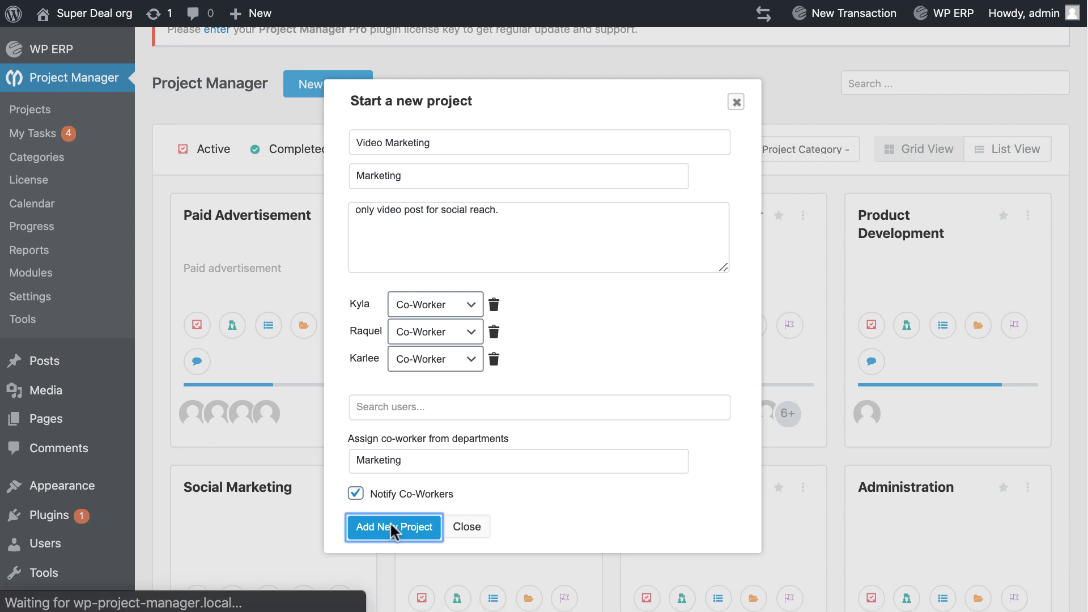
click(393, 527)
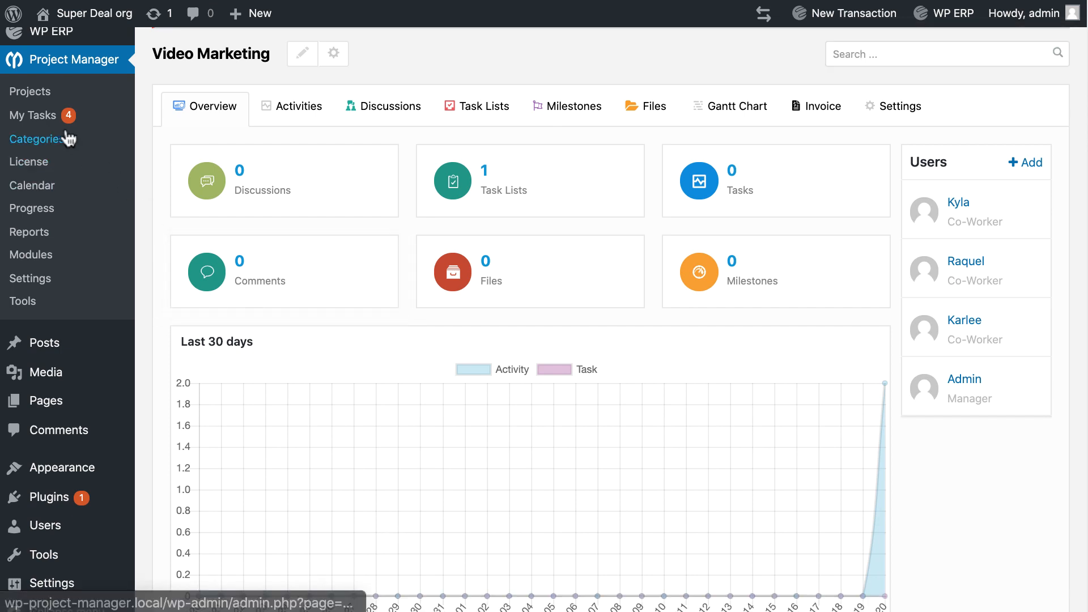
click(35, 115)
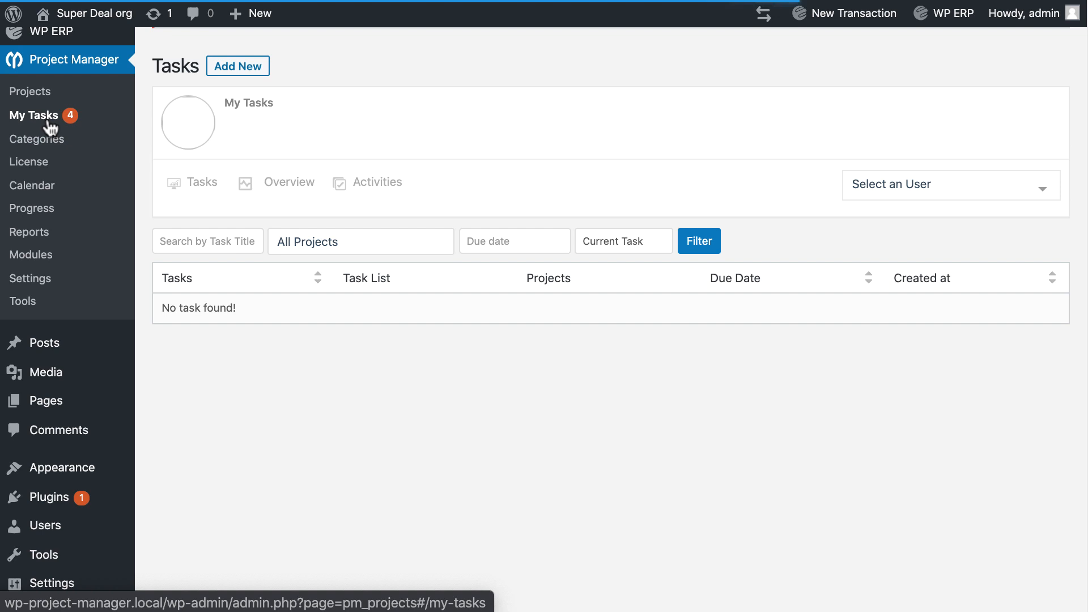
Review the Overview charts (4 outstanding, 8 completed tasks), then view the Activities log
click(949, 185)
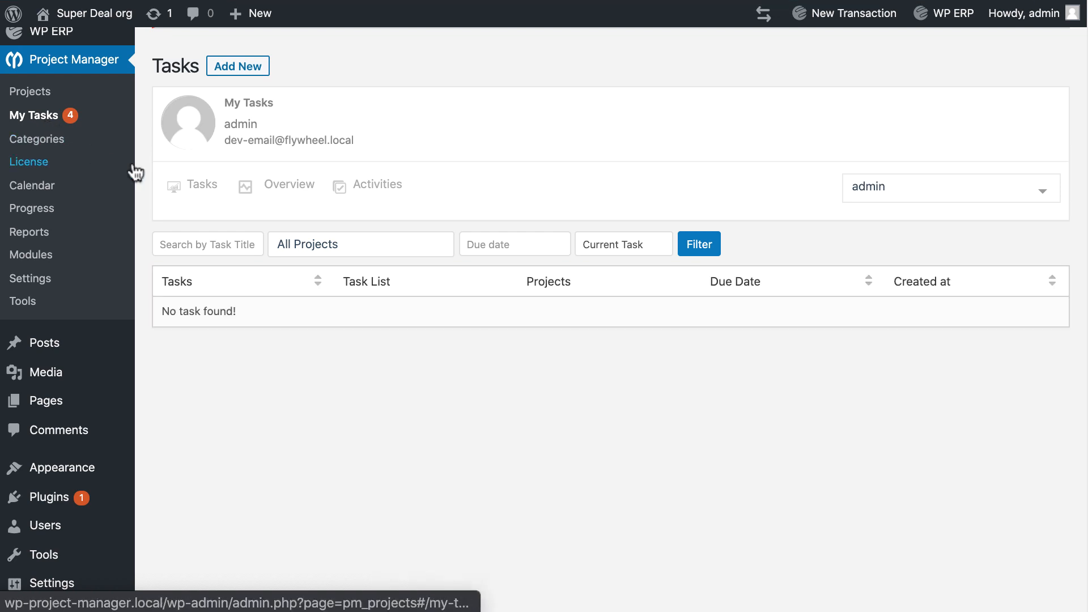
click(288, 185)
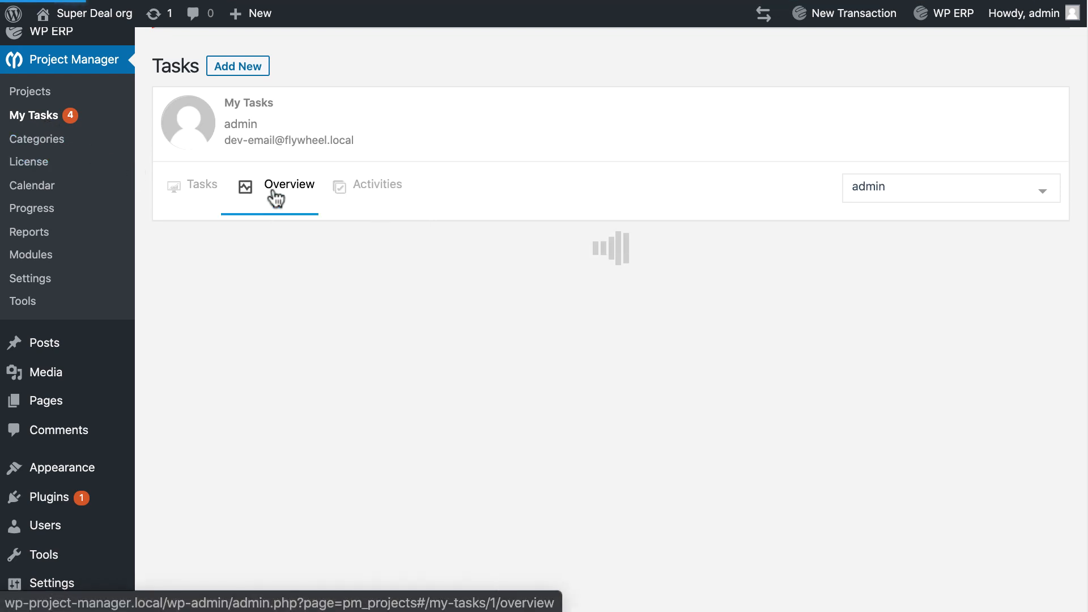
click(289, 185)
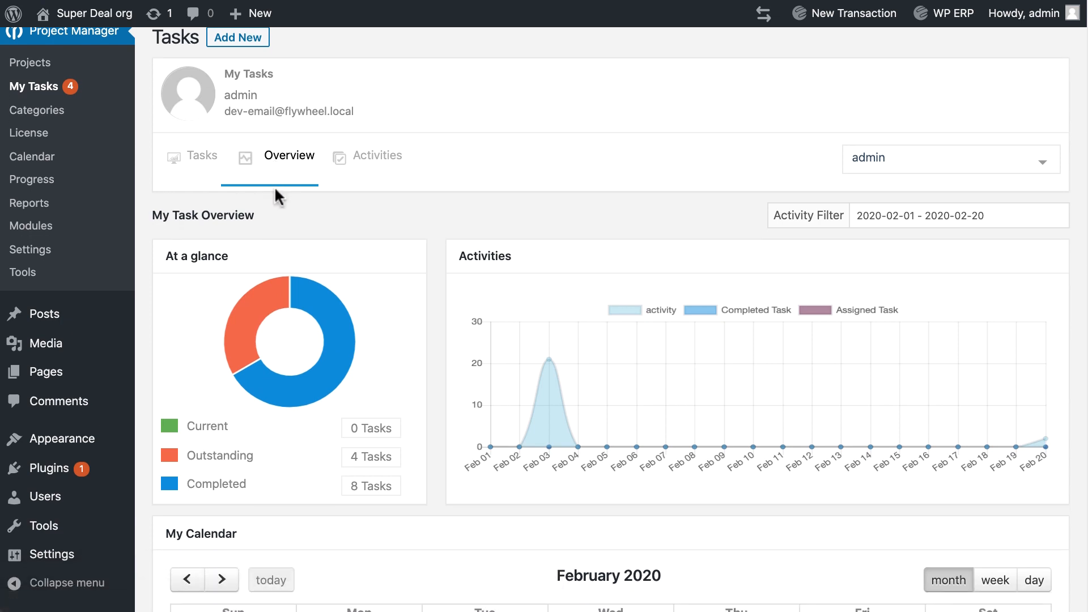
scroll(down, 3)
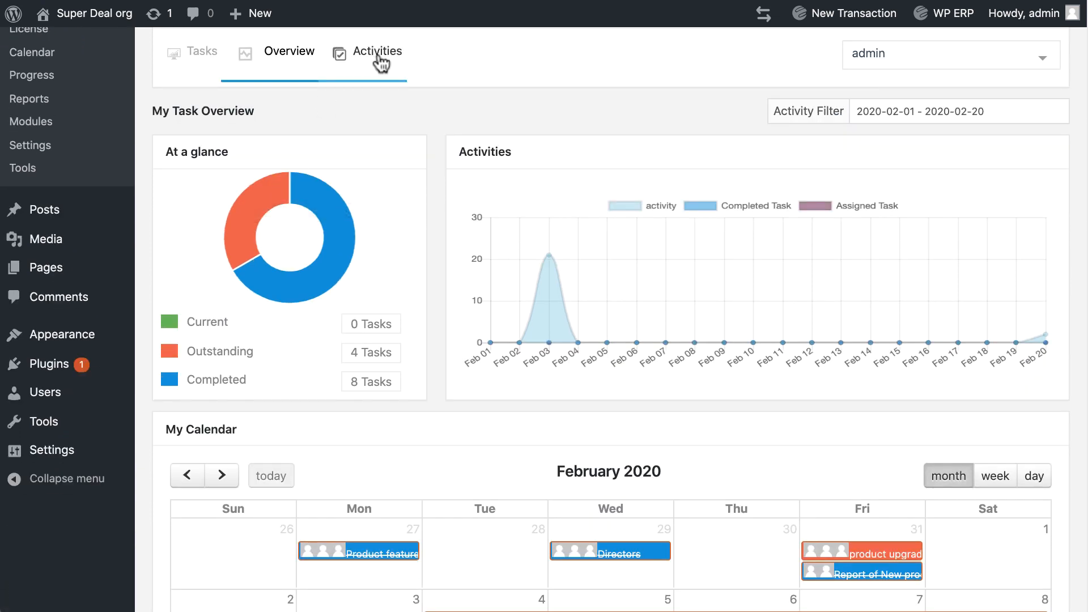
click(378, 52)
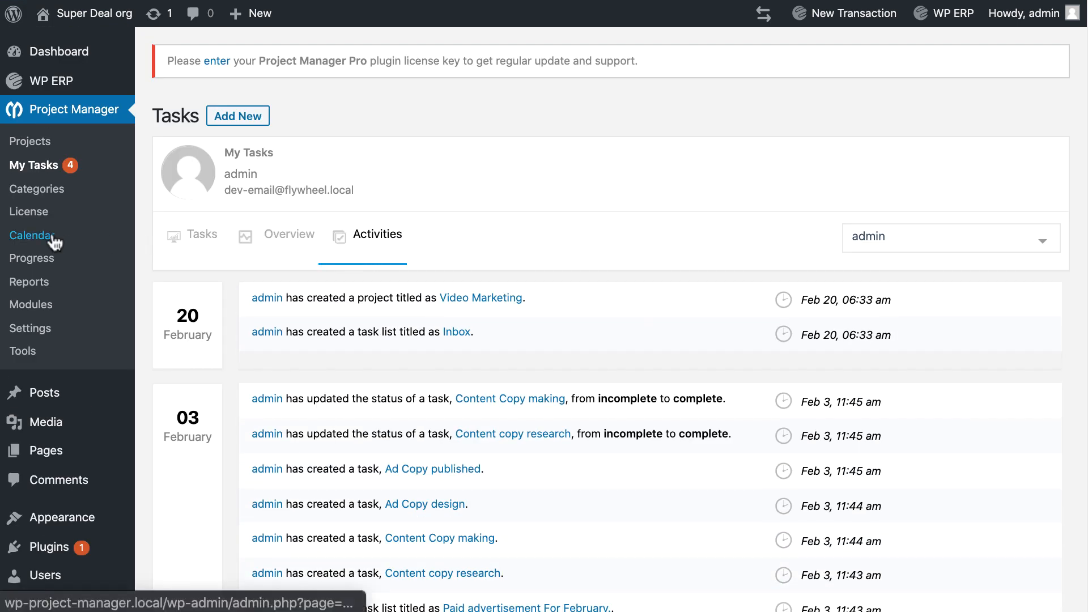
Open the February 2020 calendar, inspect the user and project filters, then switch to per-user timeline
click(31, 236)
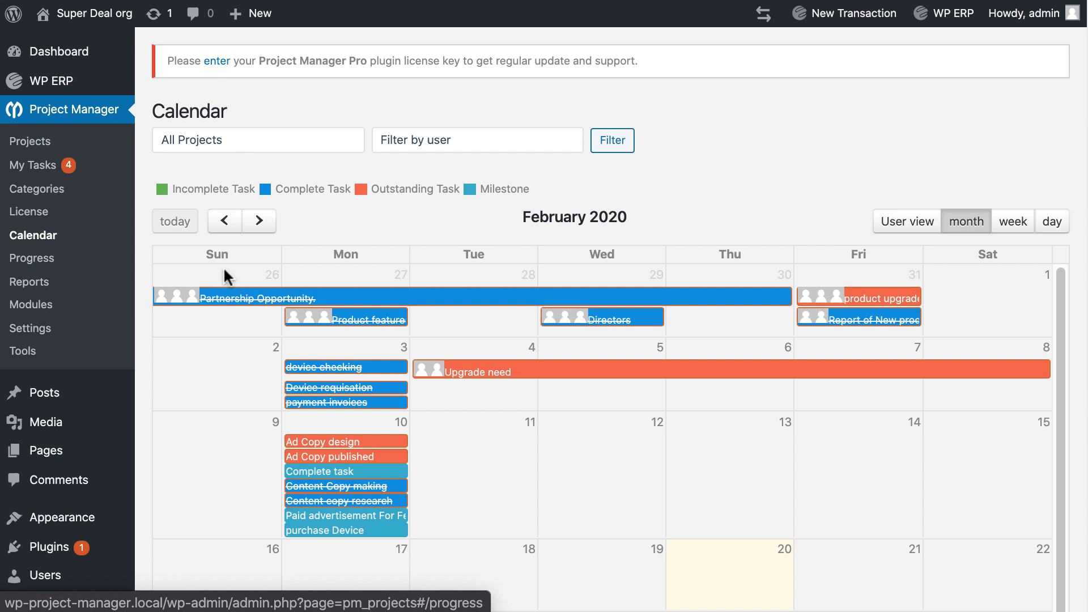
mouse_move(288, 299)
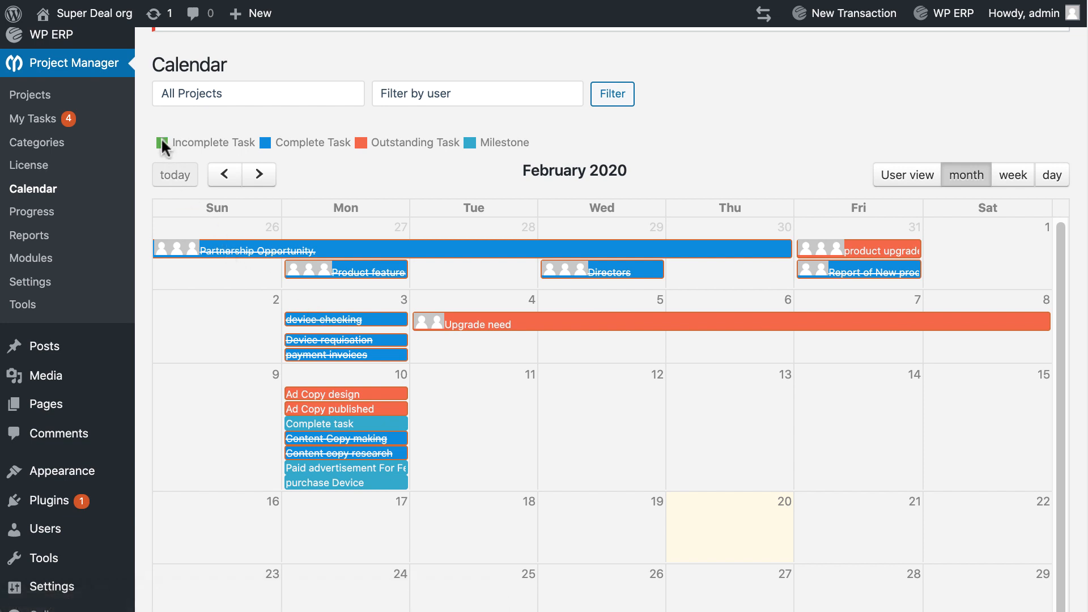
mouse_move(270, 153)
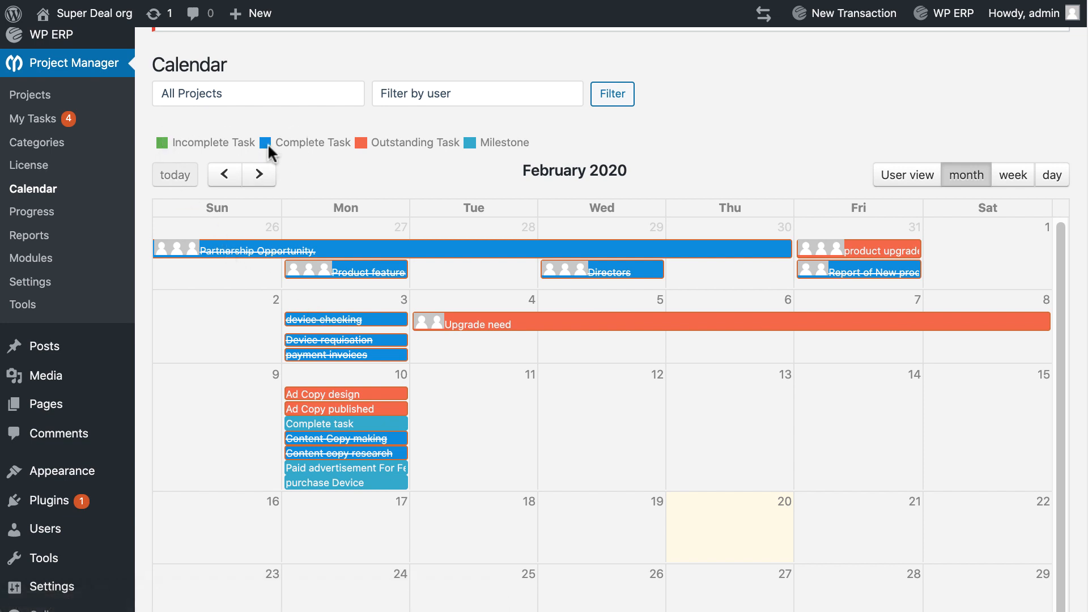
mouse_move(436, 148)
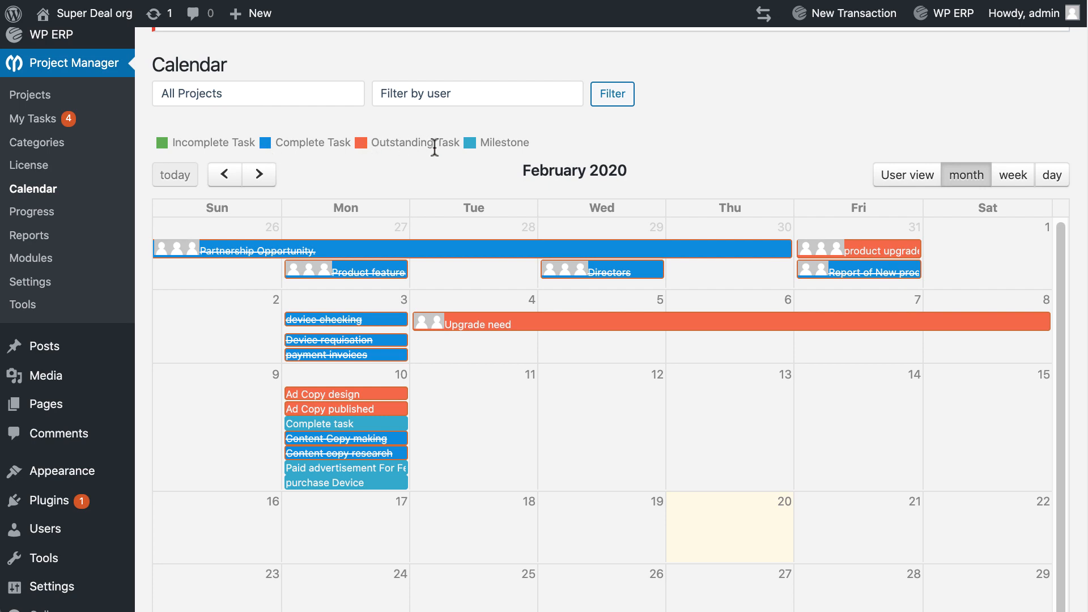
mouse_move(367, 152)
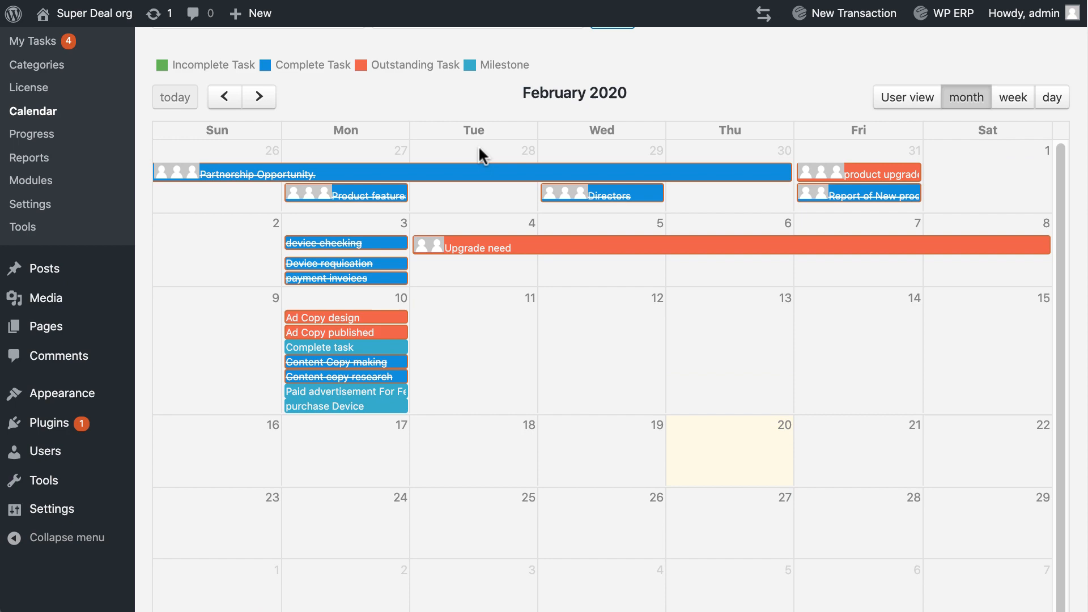
click(477, 145)
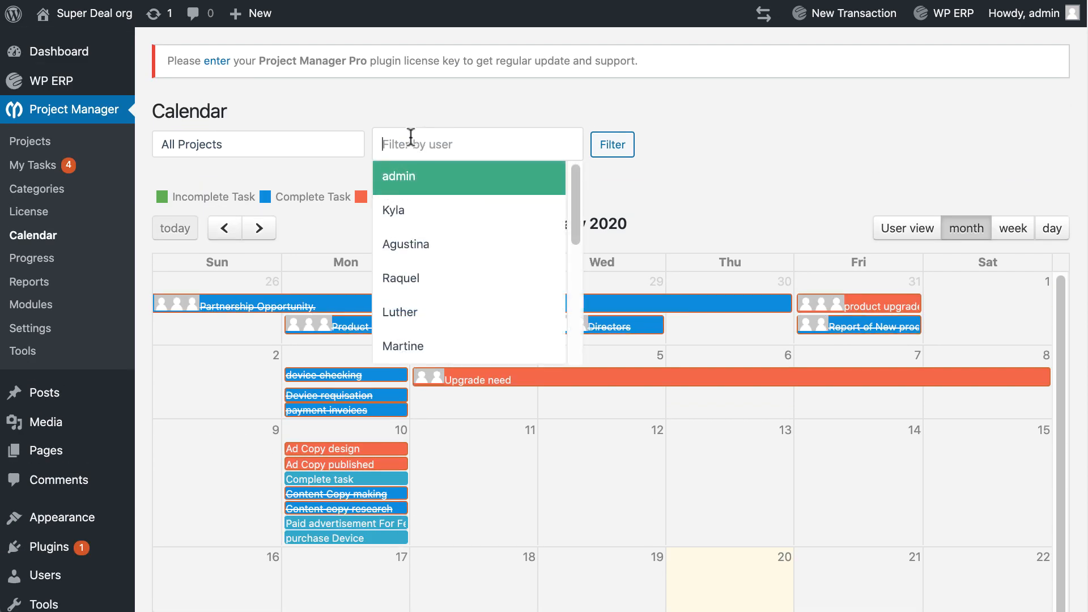
click(257, 143)
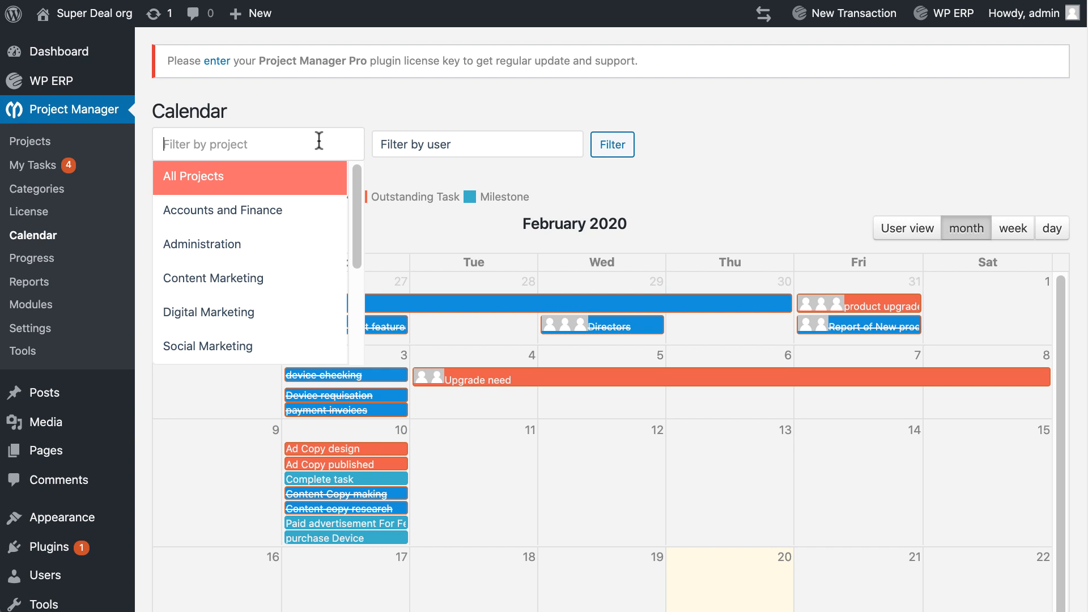
mouse_move(672, 144)
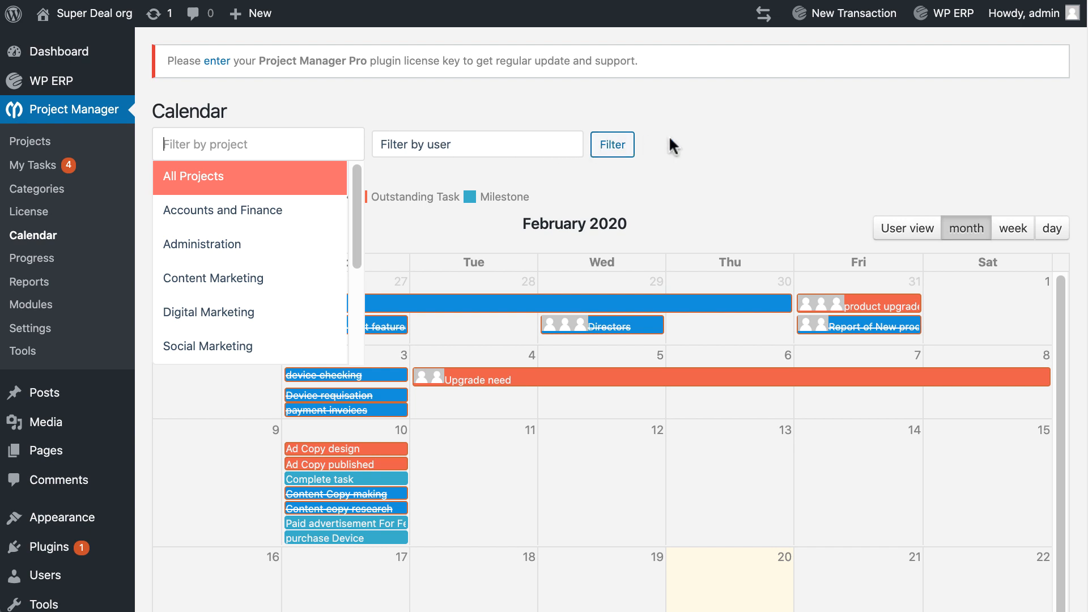
click(250, 175)
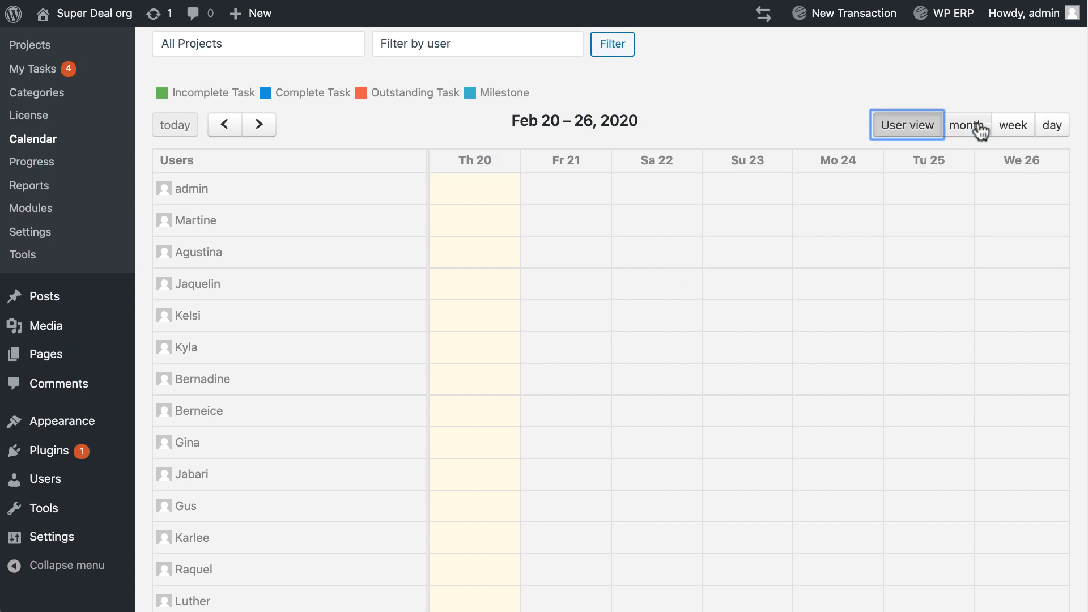
Switch the per-user calendar to the single-day view of February 20, 2020
click(1051, 125)
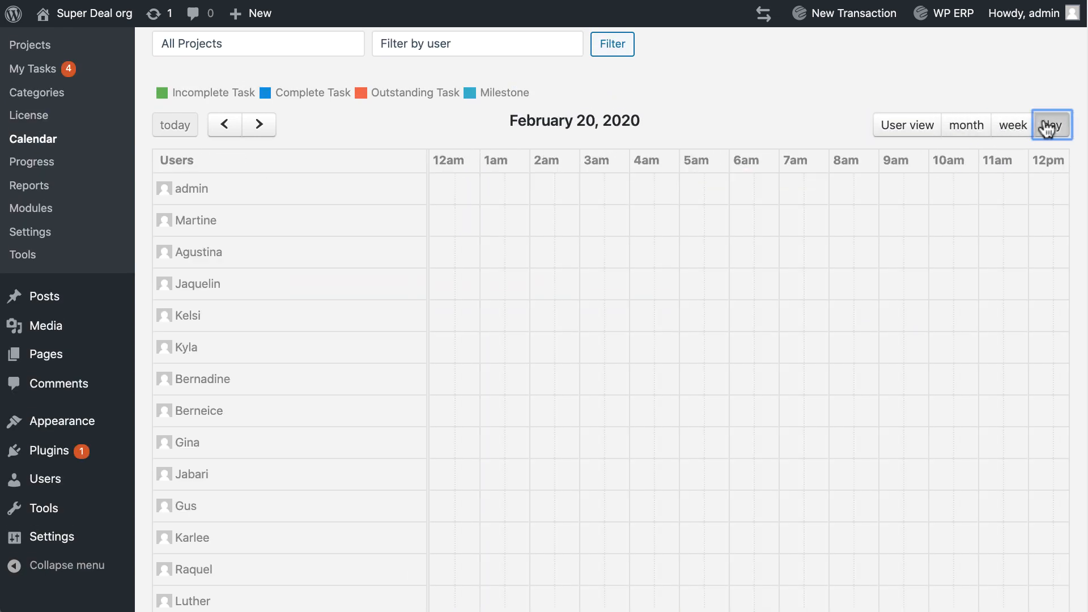
click(1051, 124)
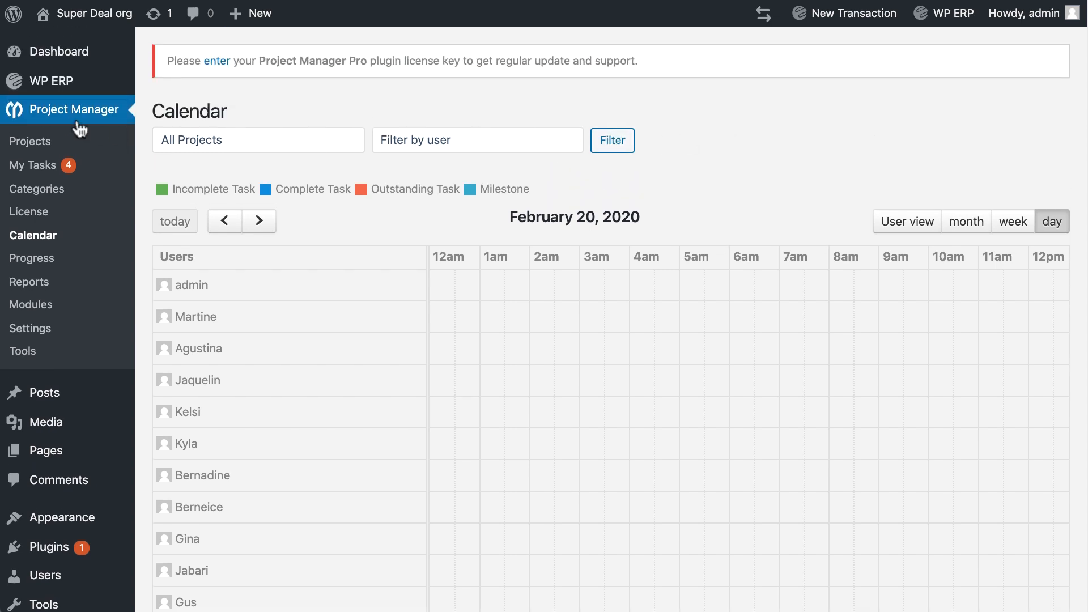
mouse_move(69, 109)
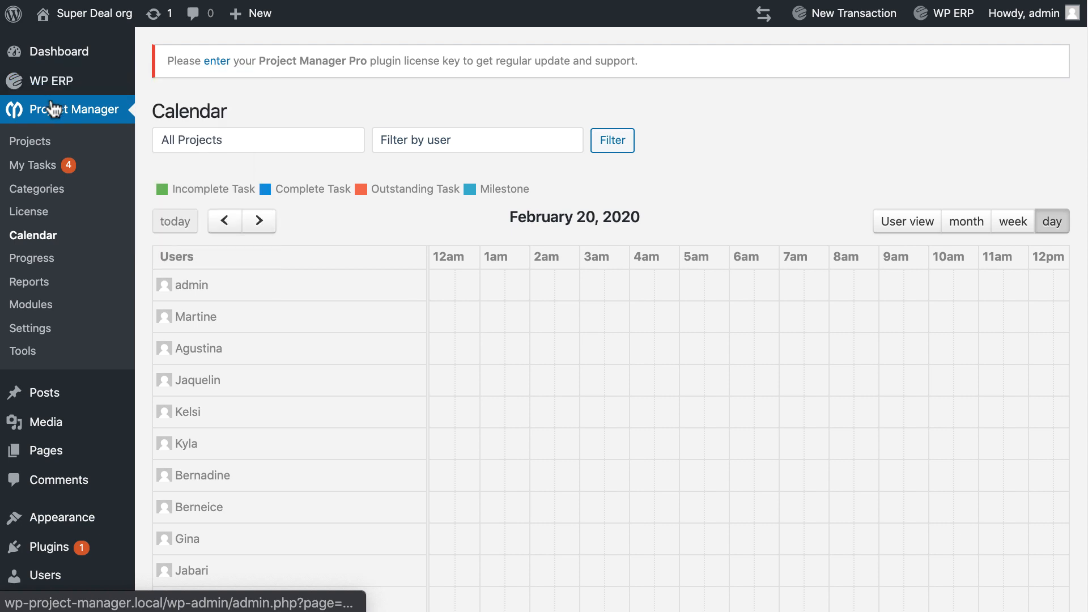